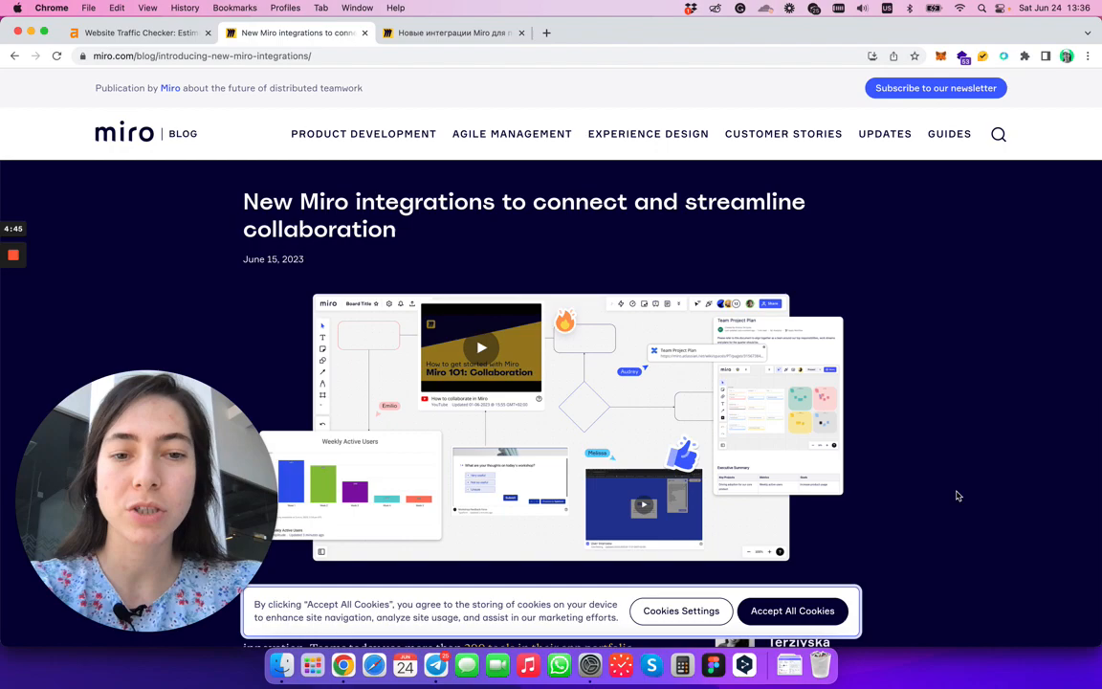
- In Ahrefs, highlight the miro.com/blog report's 166 organic traffic figure, then close the report
scroll(down, 3)
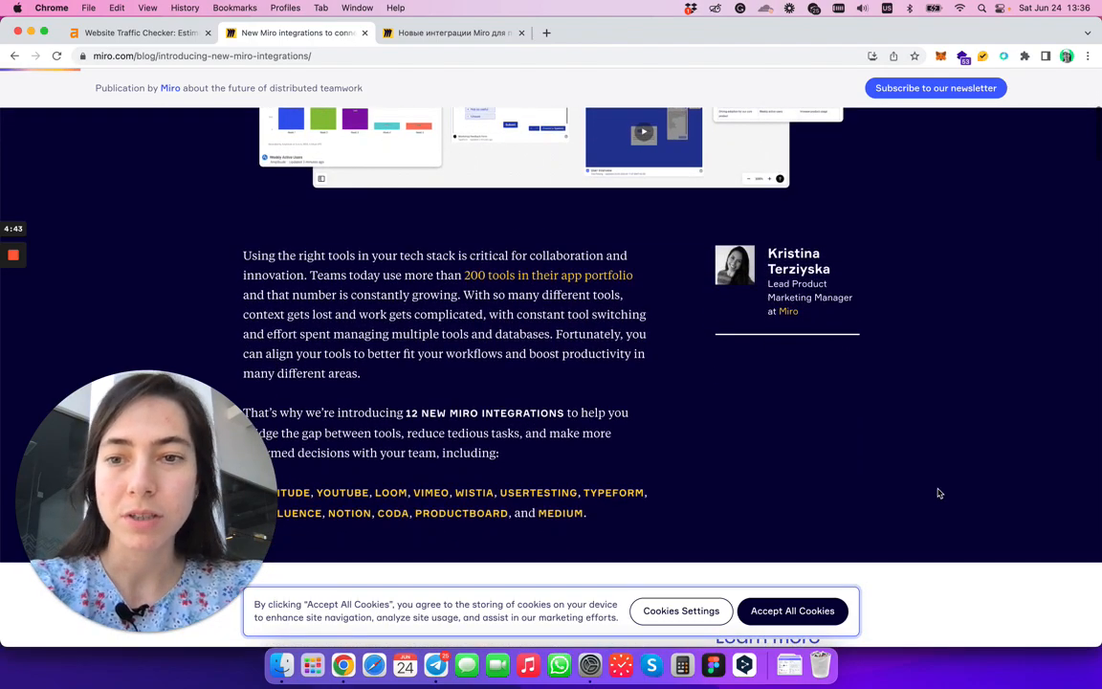
scroll(down, 3)
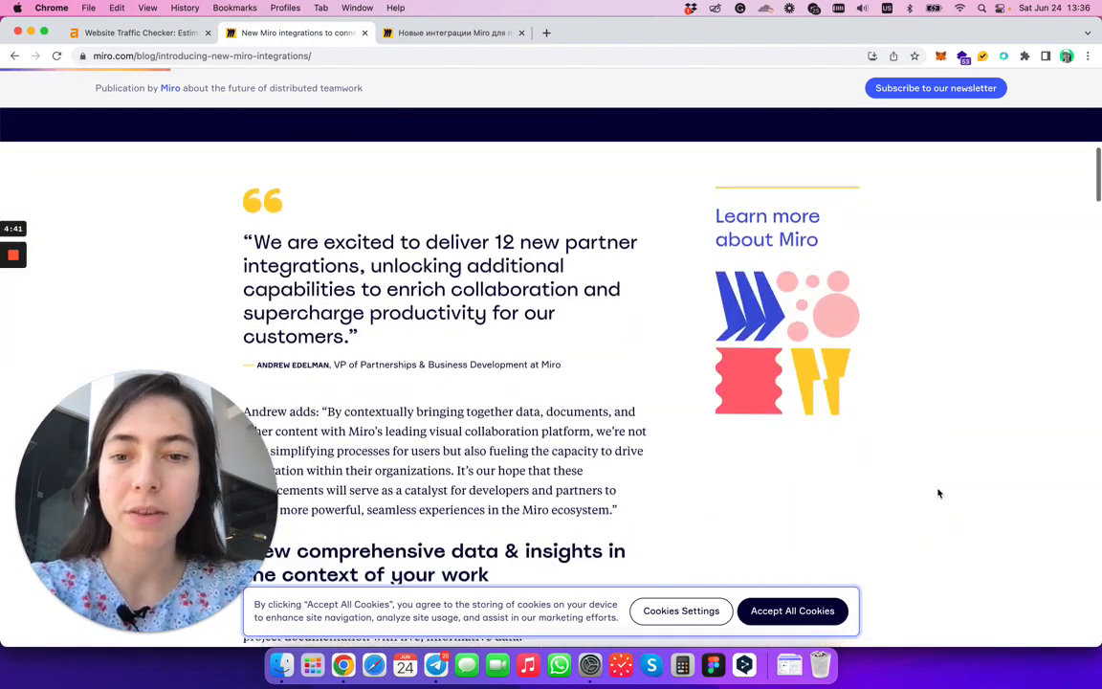
scroll(up, 3)
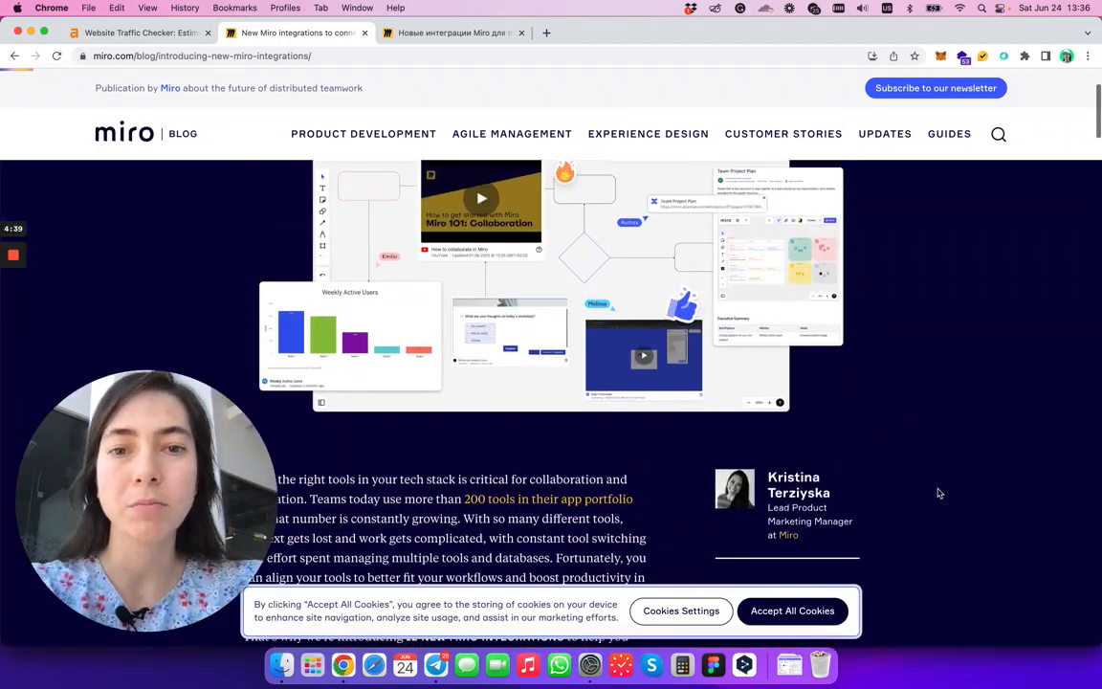
scroll(up, 3)
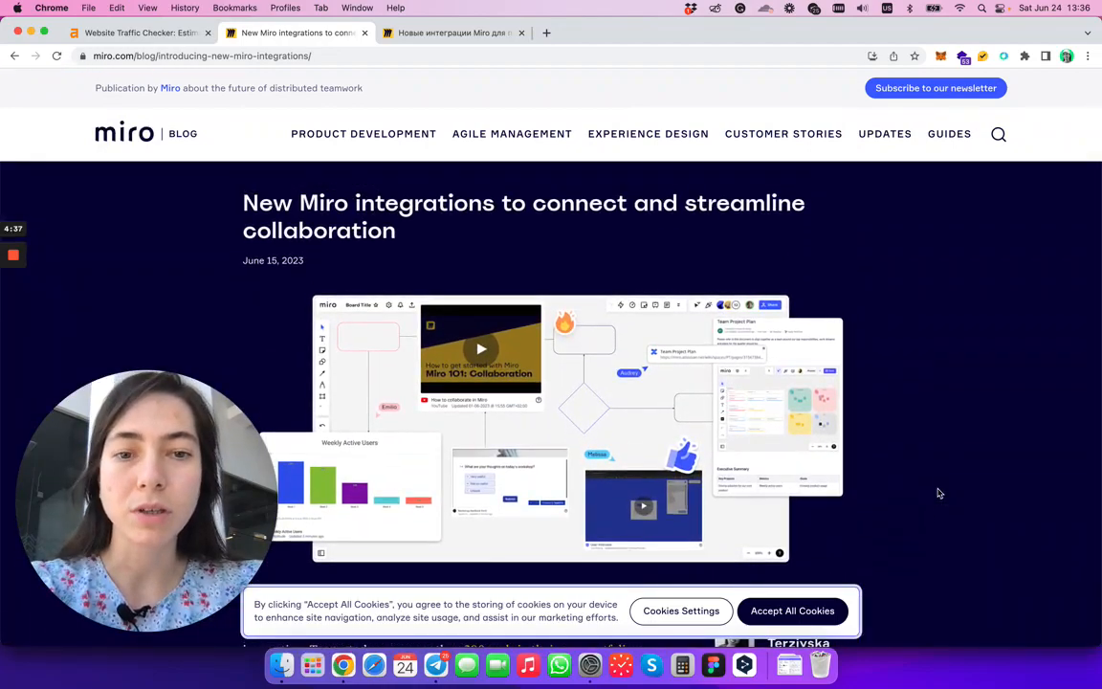
scroll(down, 3)
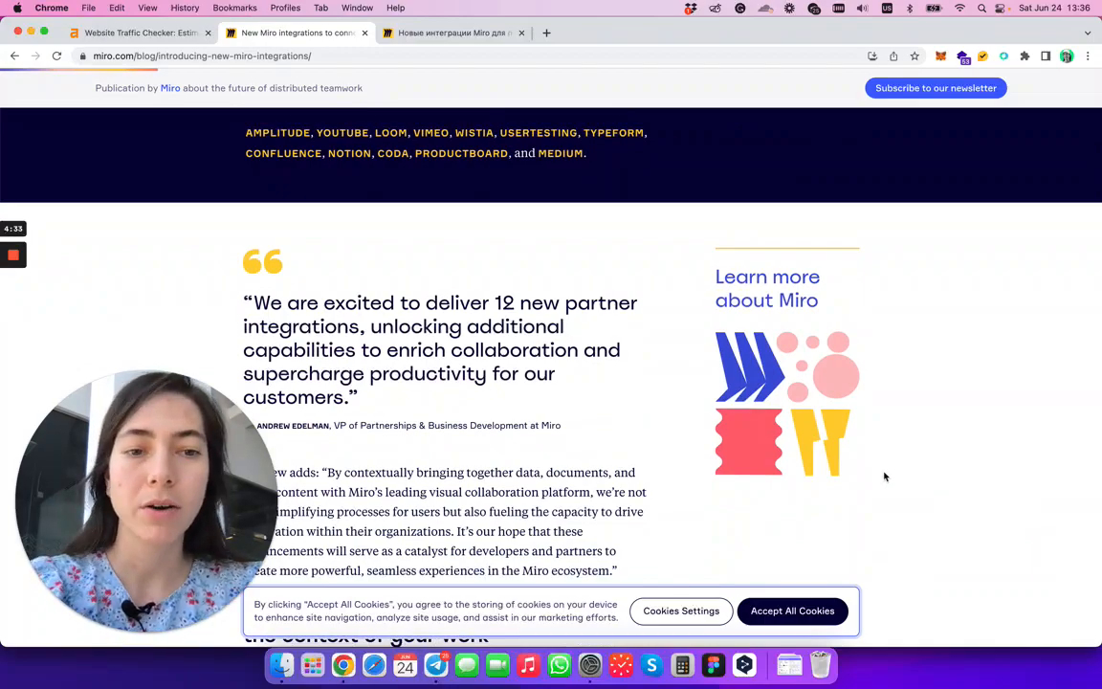
scroll(up, 3)
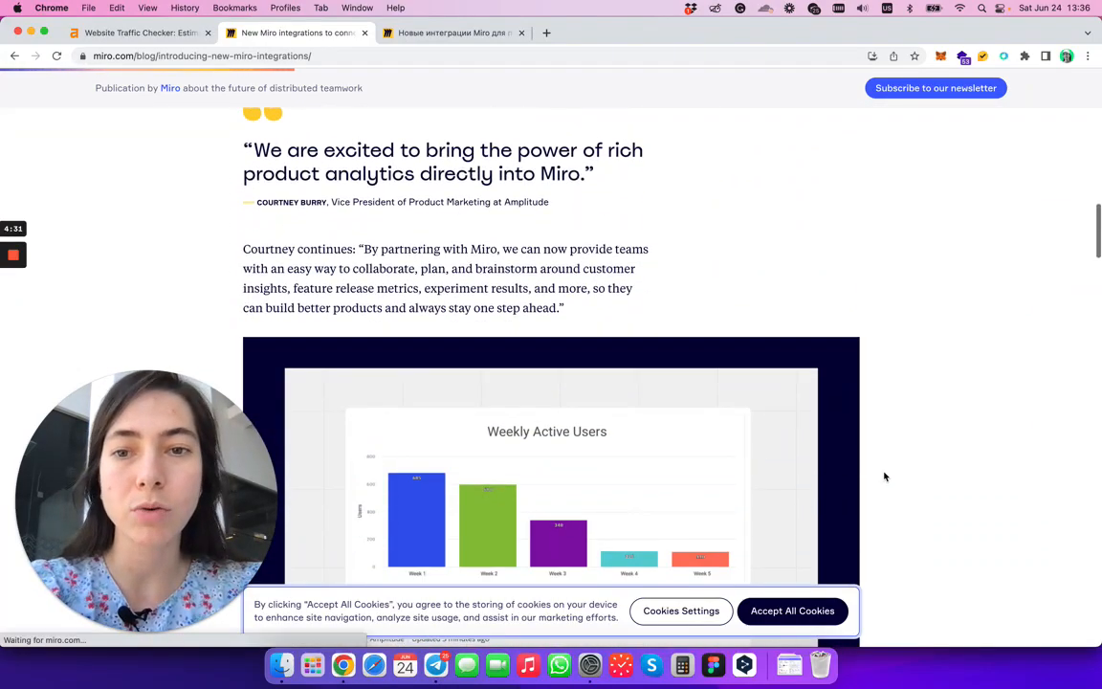
scroll(up, 3)
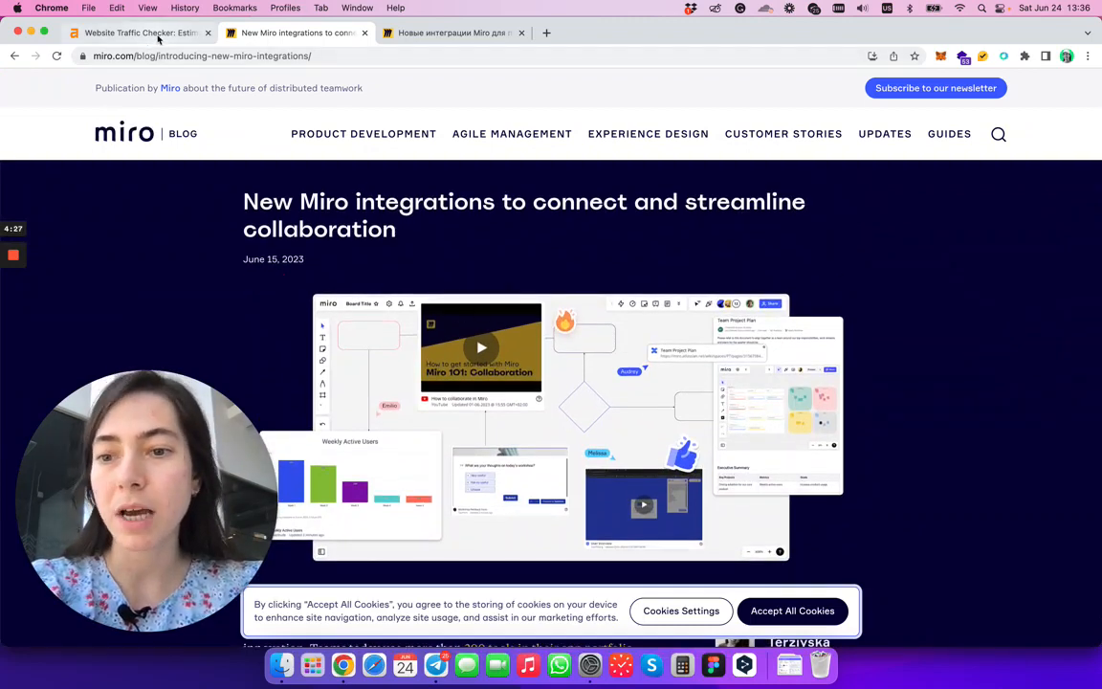
click(139, 33)
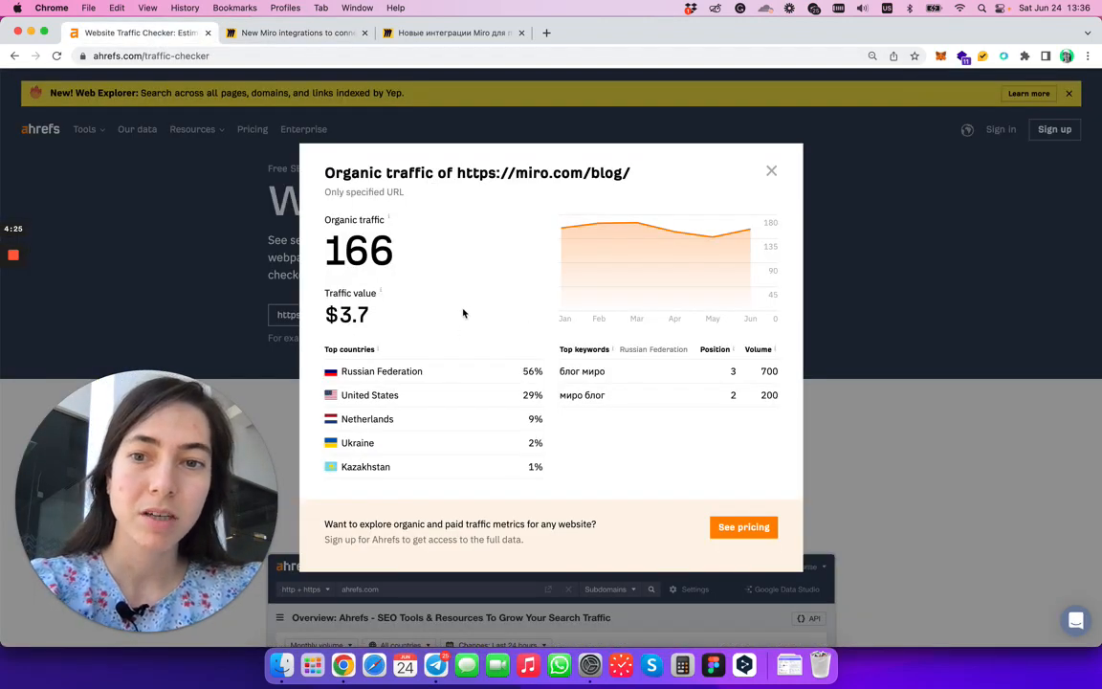
double_click(358, 250)
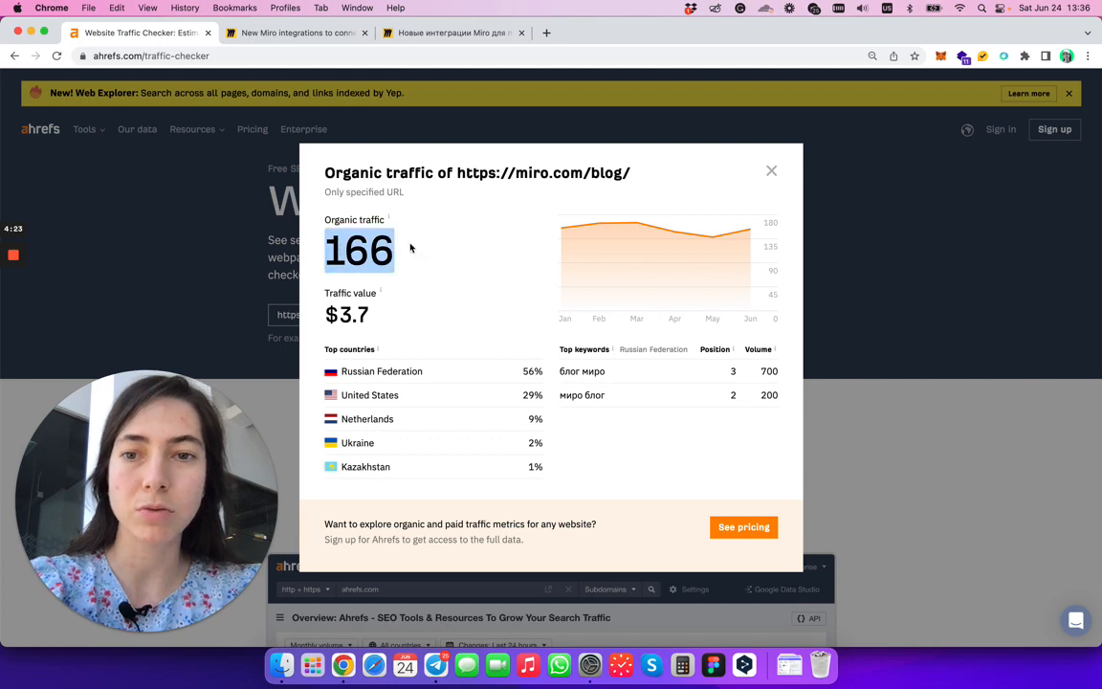
mouse_move(404, 274)
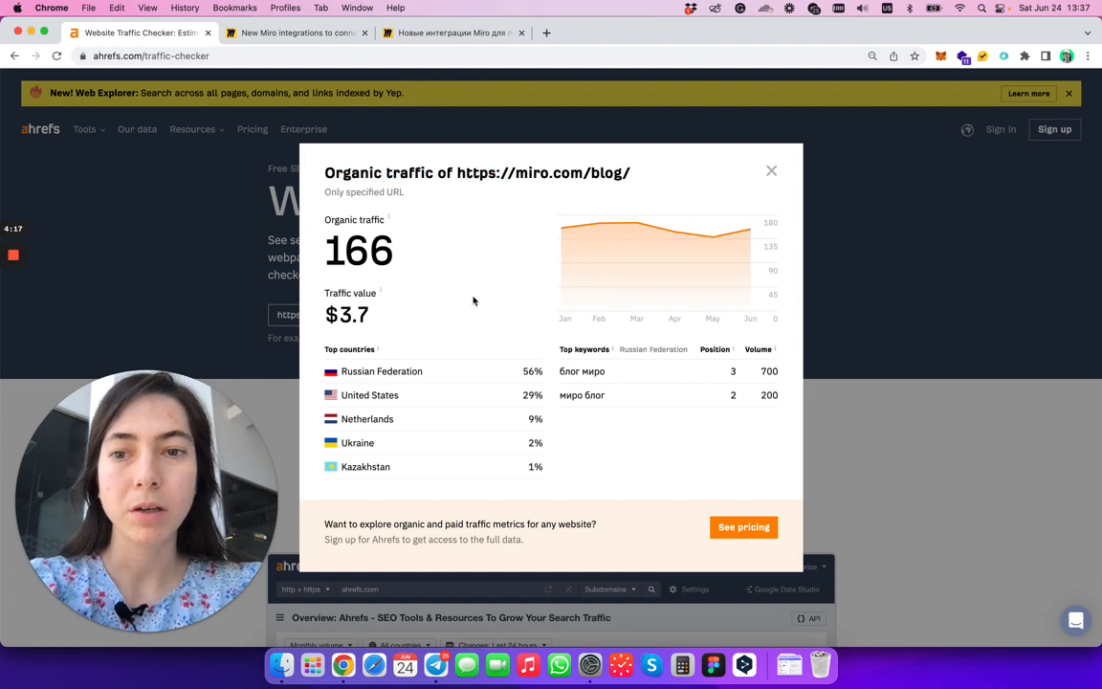
click(771, 170)
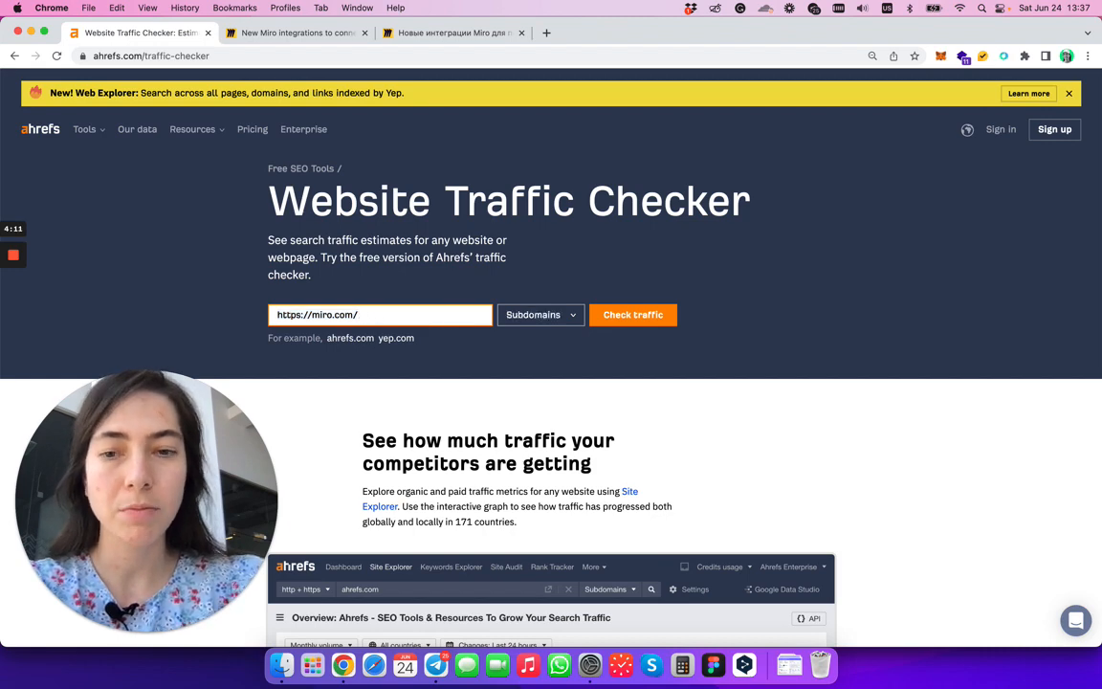
click(633, 315)
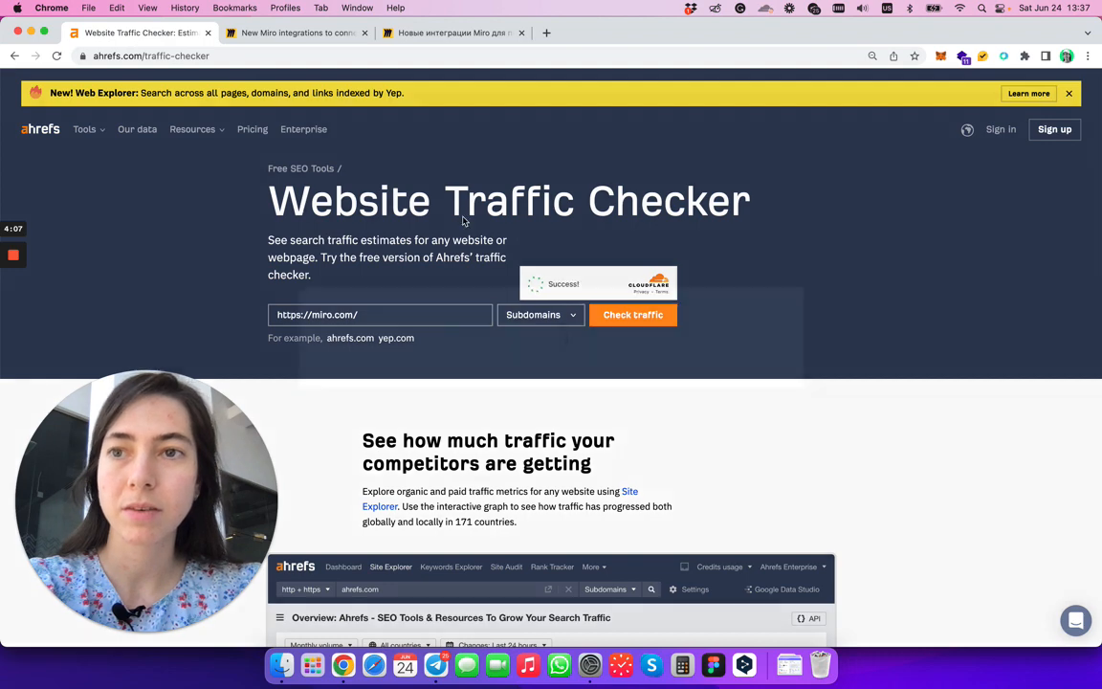
click(632, 314)
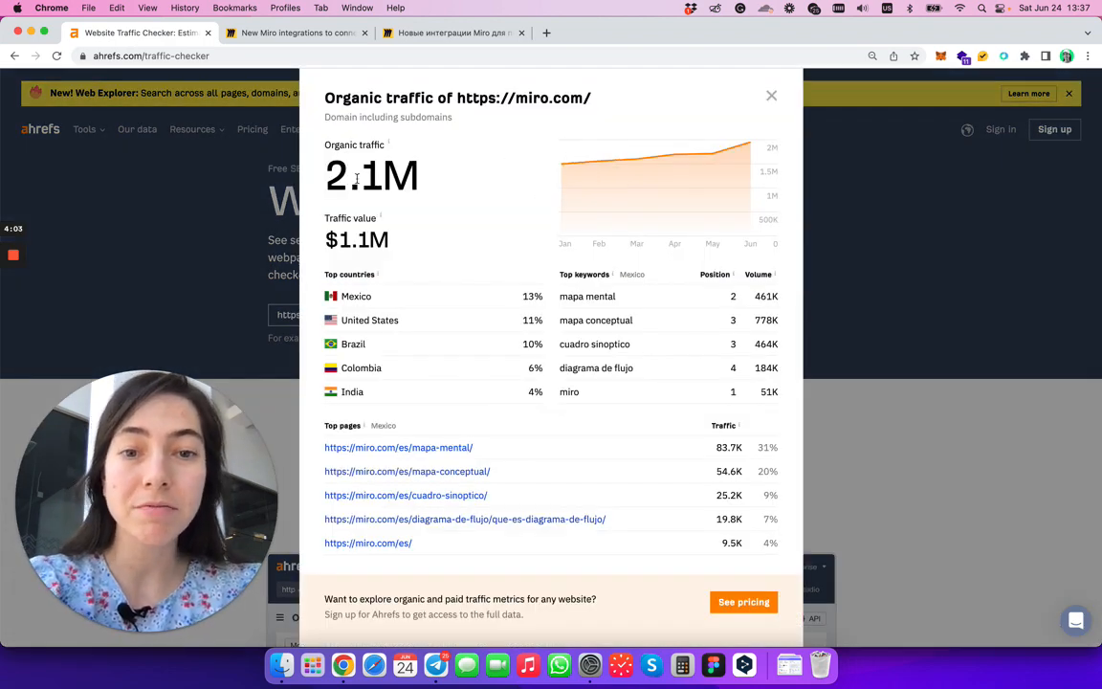
mouse_move(493, 413)
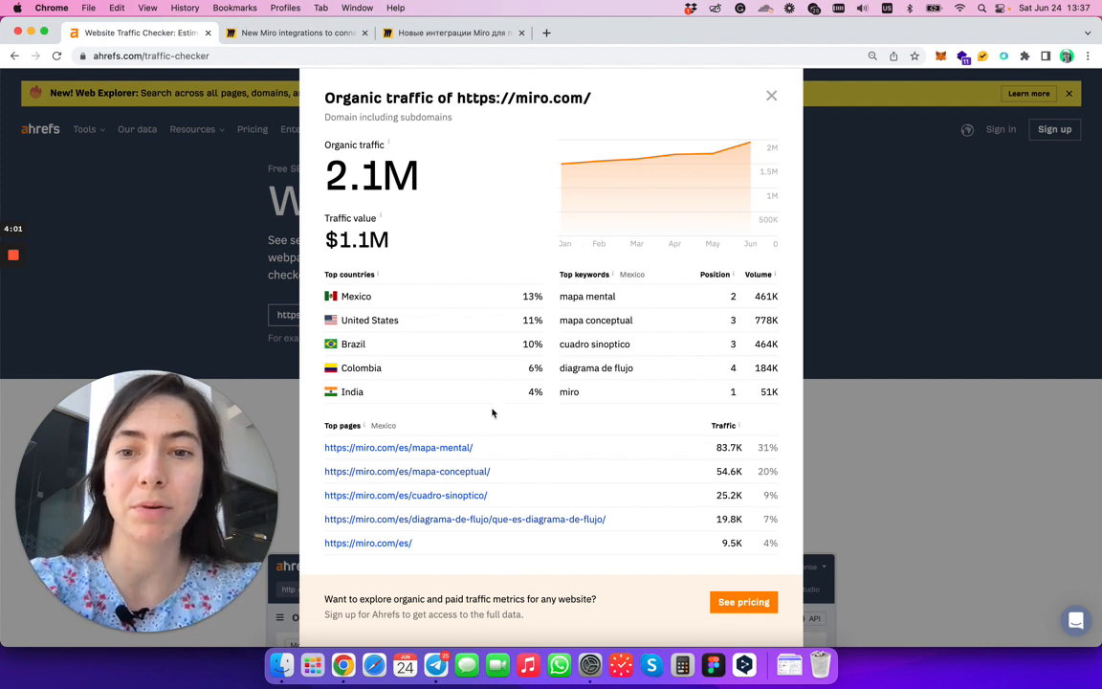
mouse_move(401, 305)
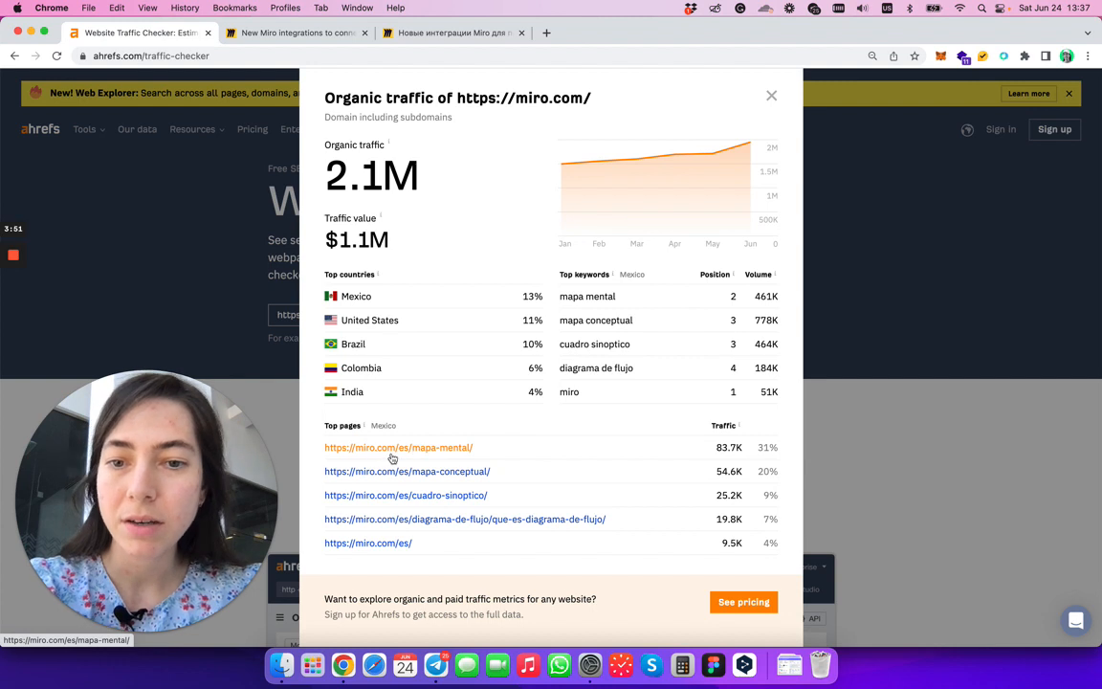
mouse_move(398, 501)
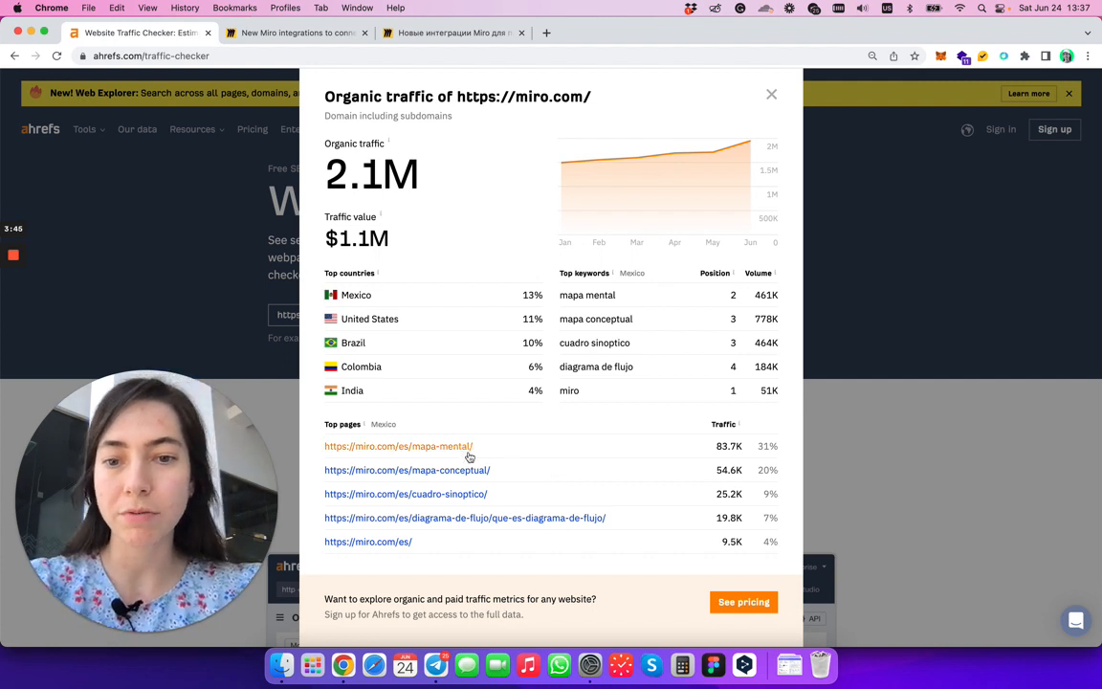
mouse_move(469, 523)
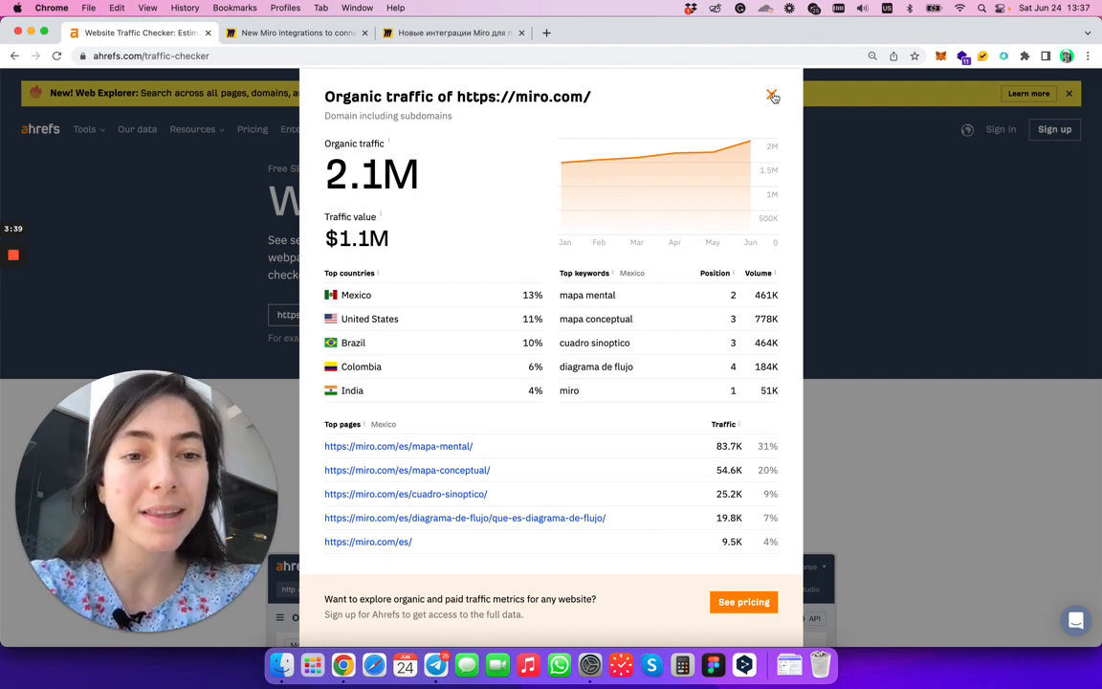
- Close the miro.com report, then check miro.com/blog and dismiss its zero-traffic result
click(773, 96)
text(blog)
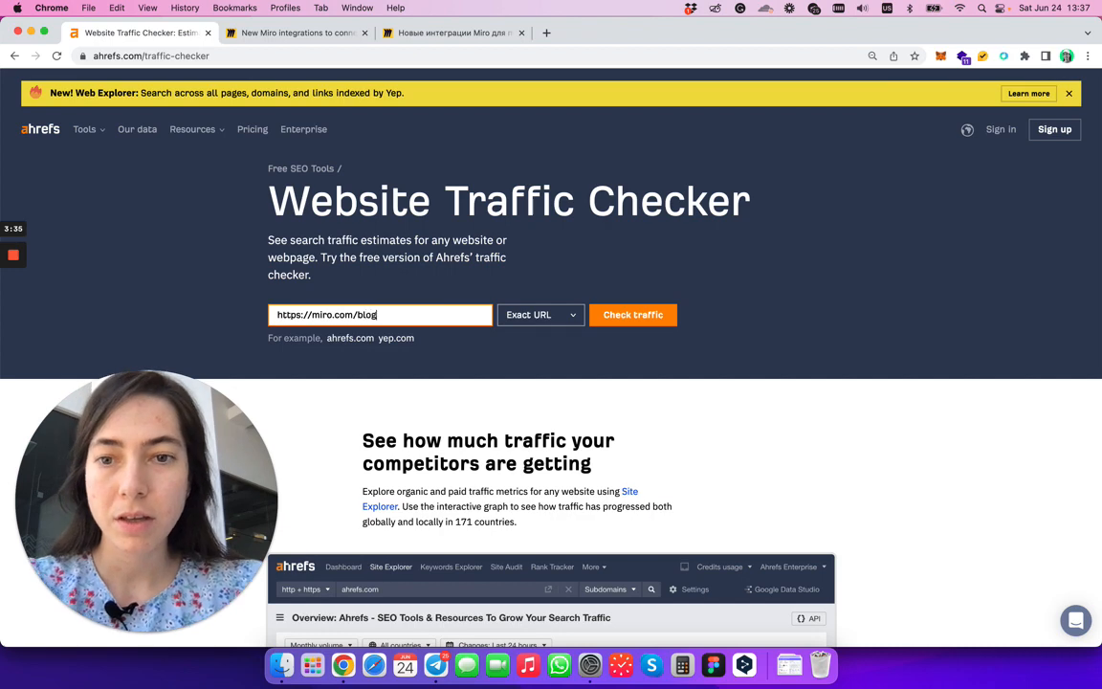
click(632, 314)
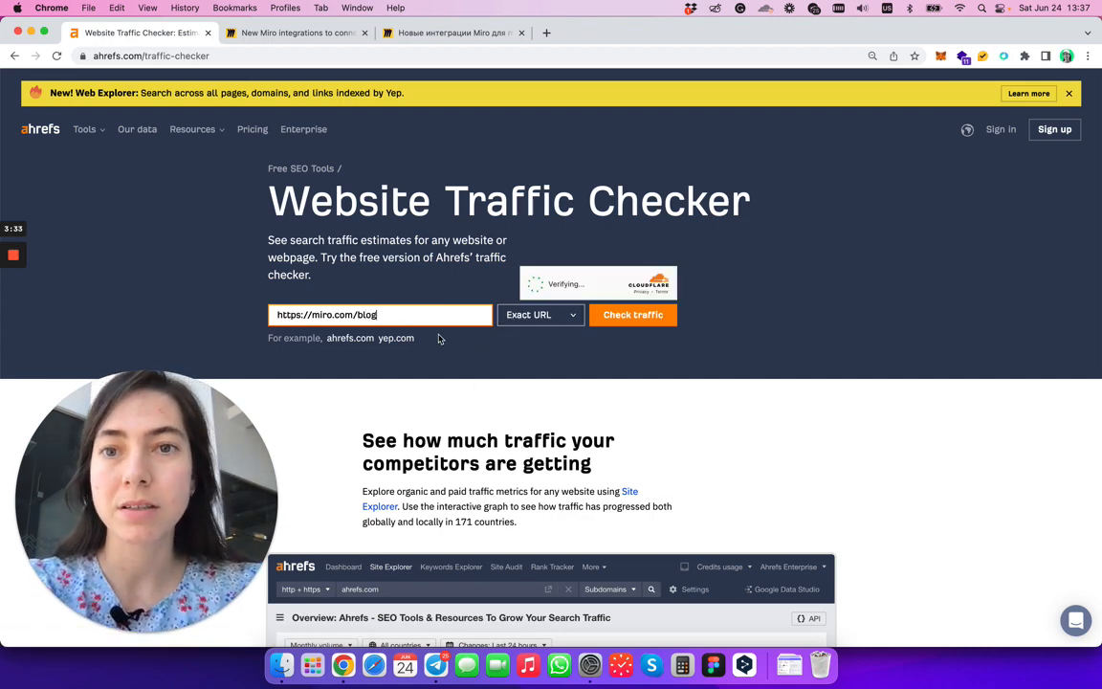
click(632, 314)
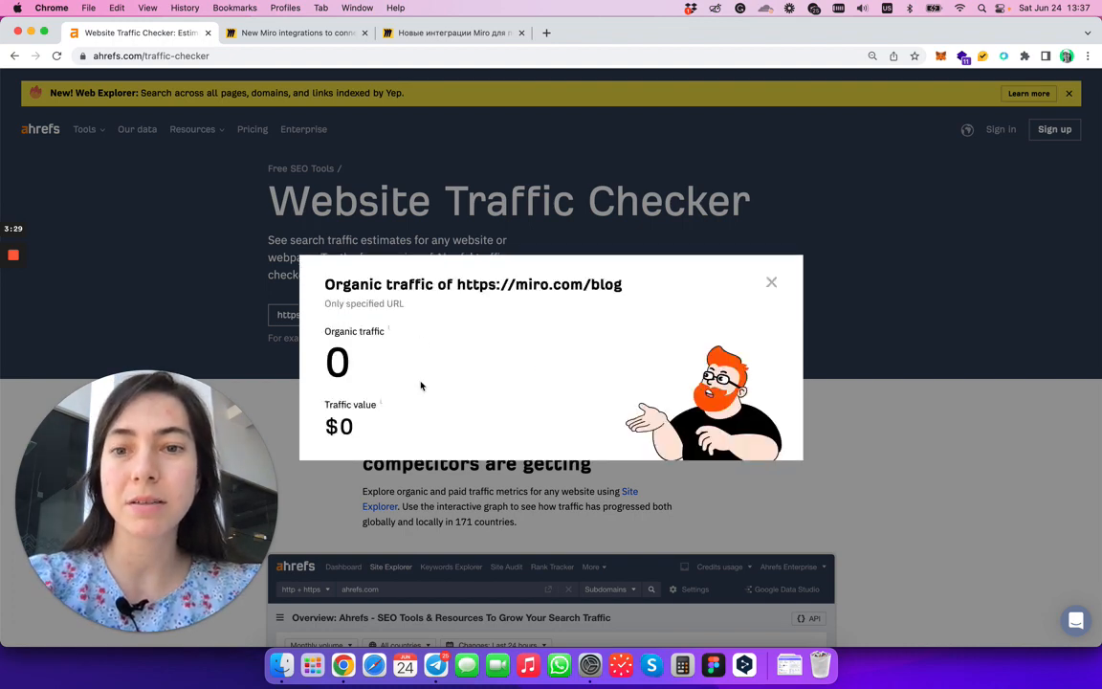
mouse_move(776, 278)
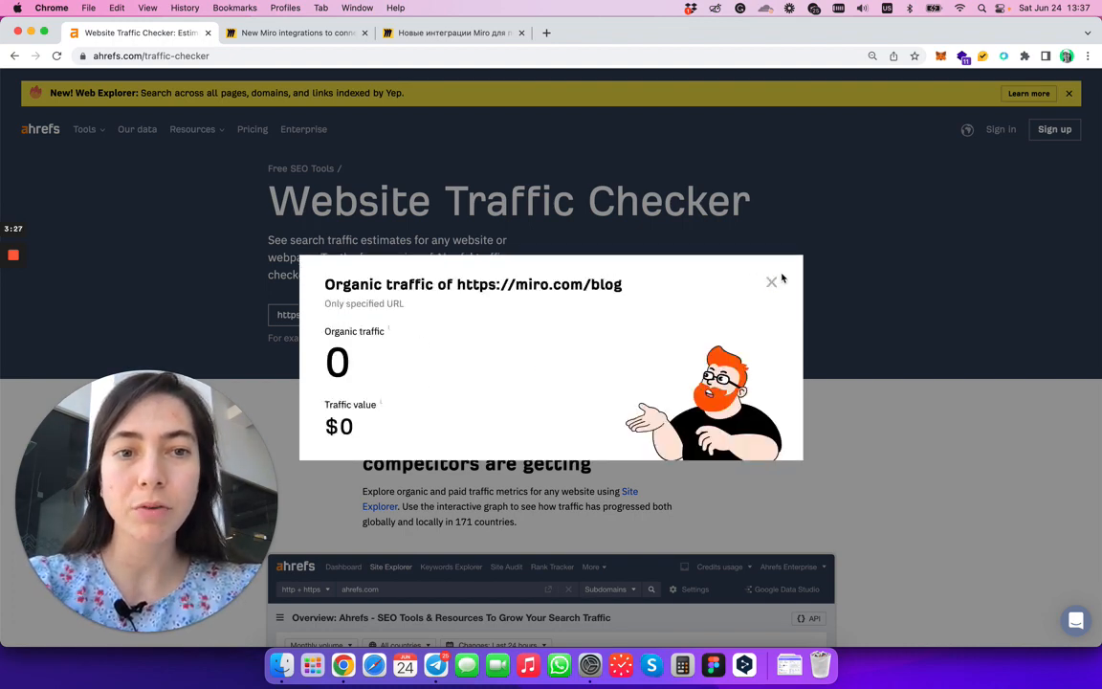
click(772, 282)
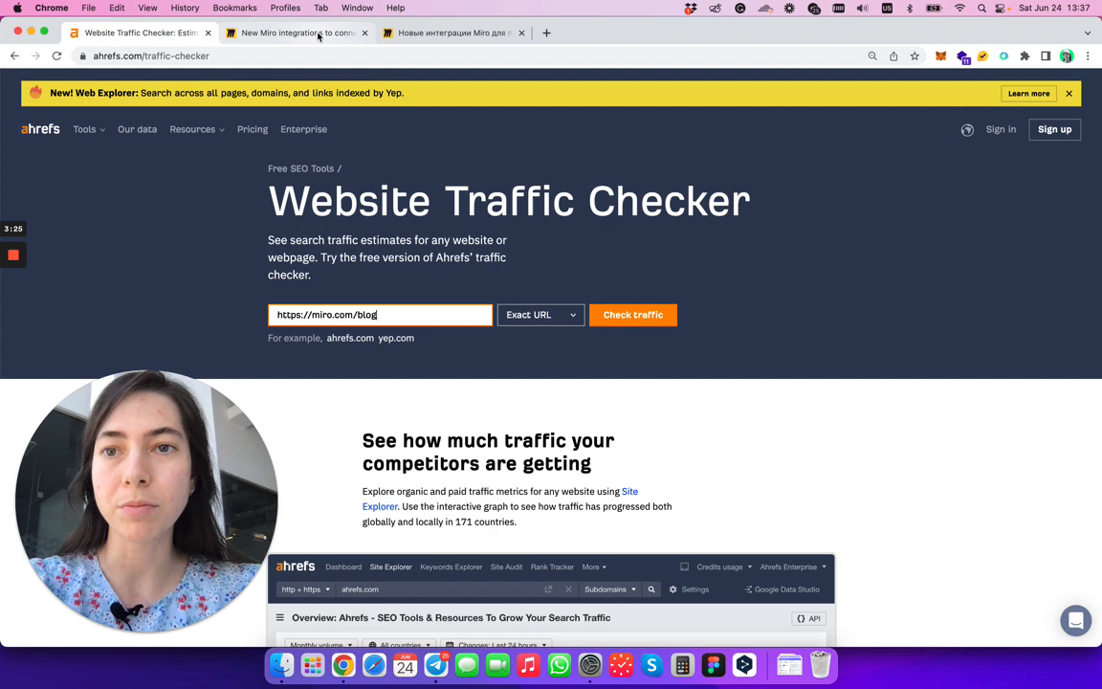
click(297, 32)
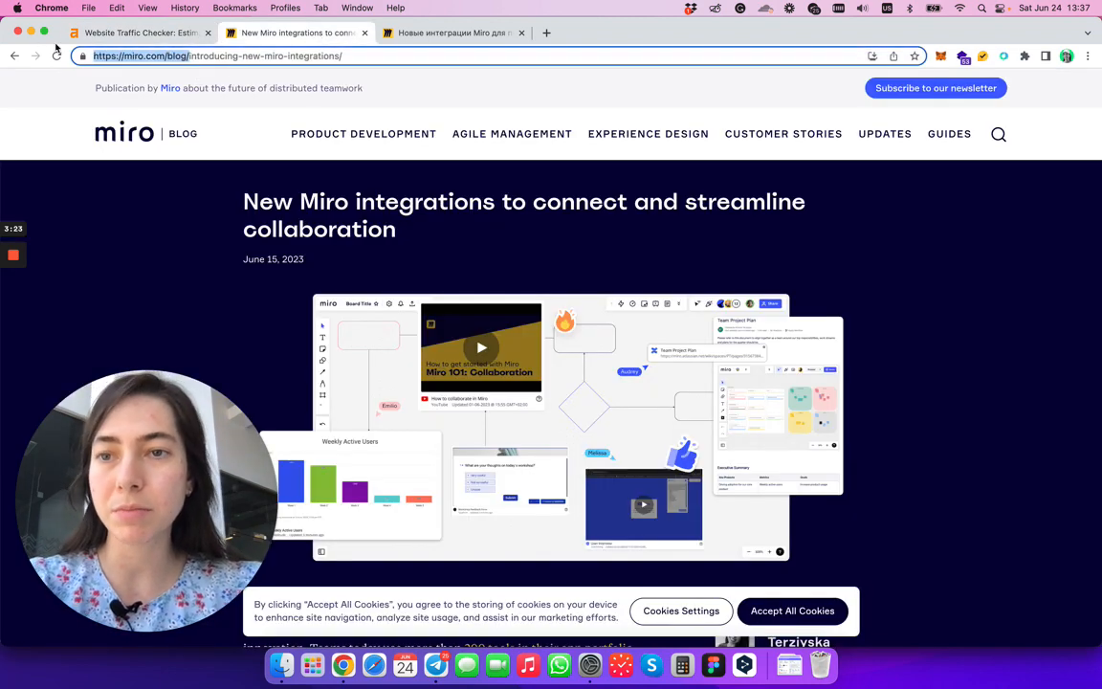
click(139, 33)
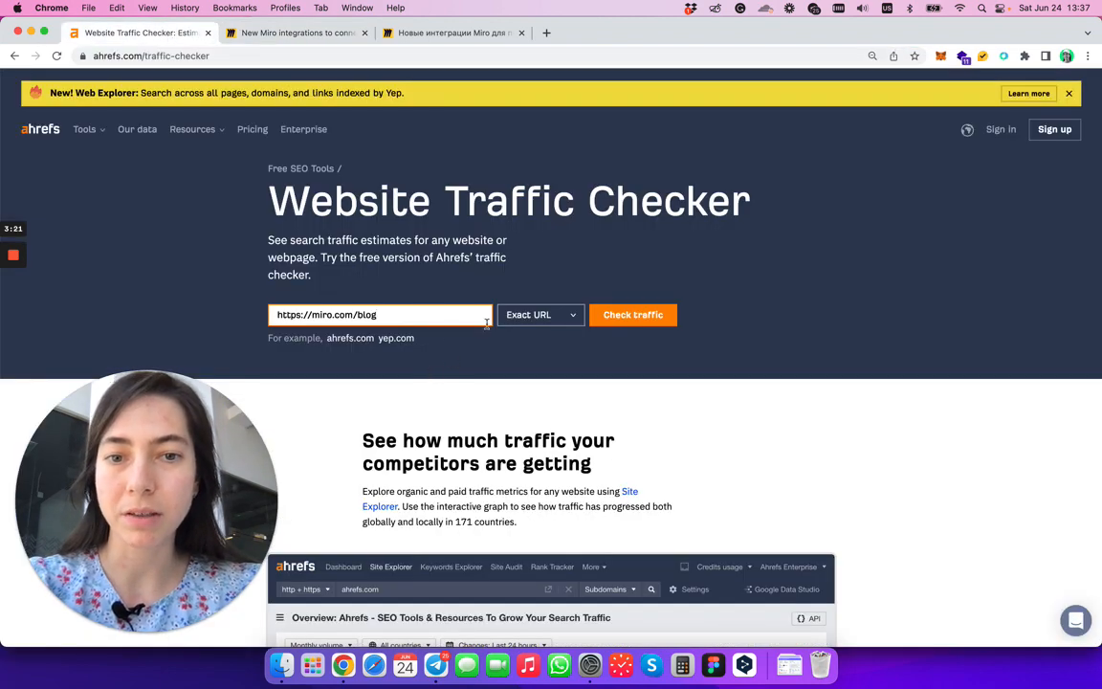
click(633, 314)
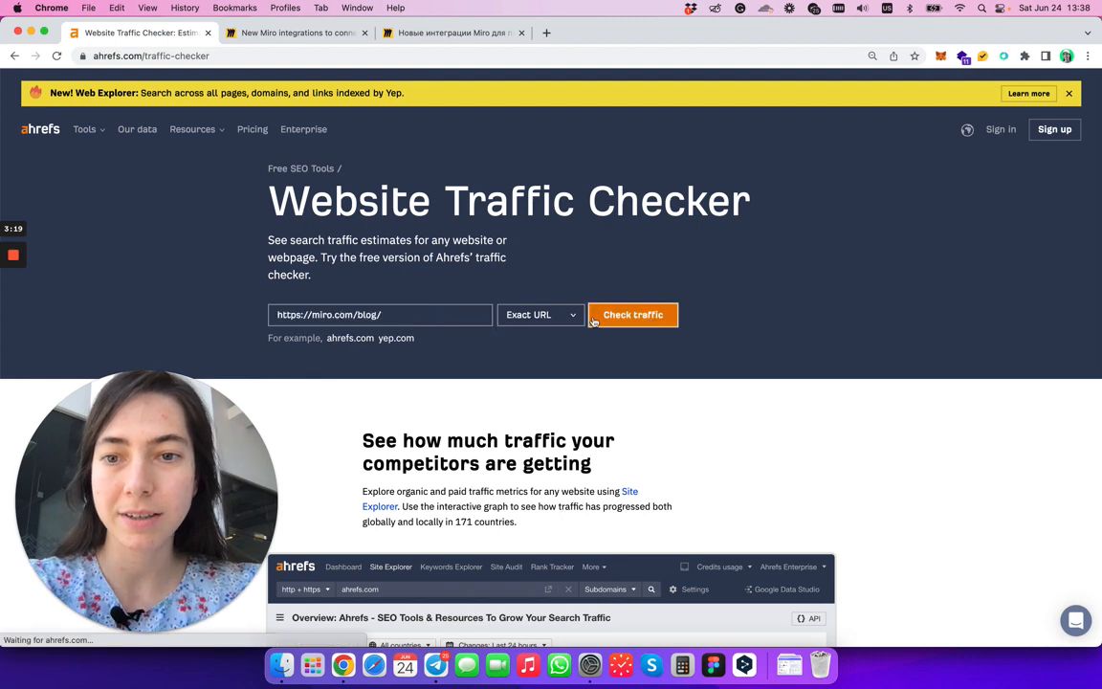
click(632, 314)
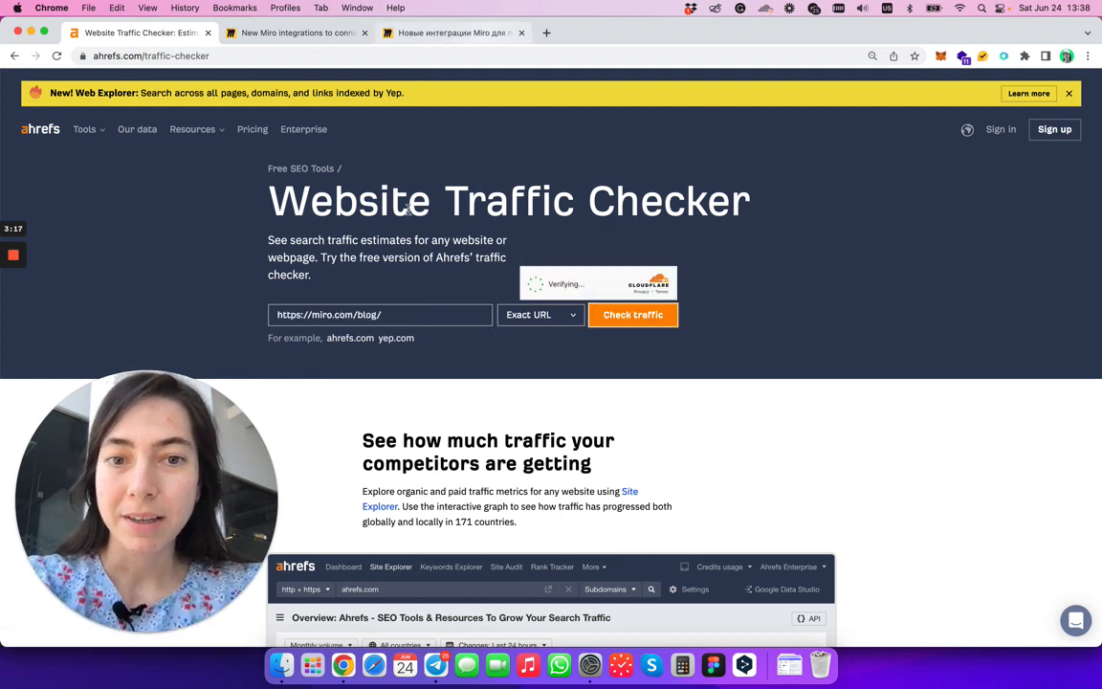
click(632, 315)
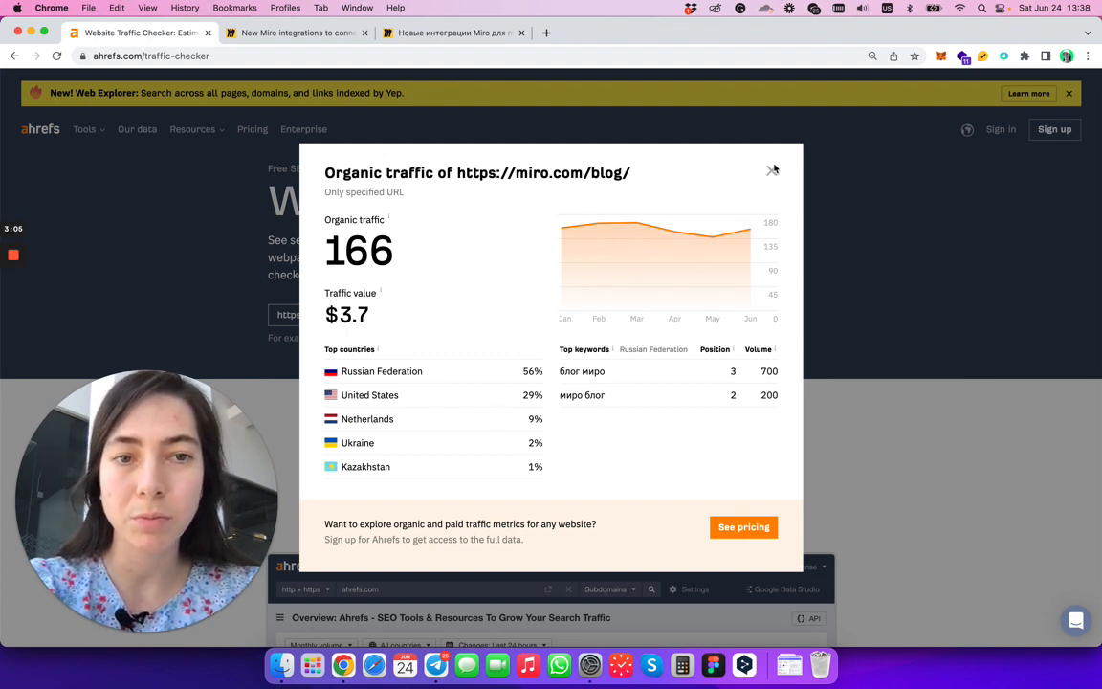
click(773, 170)
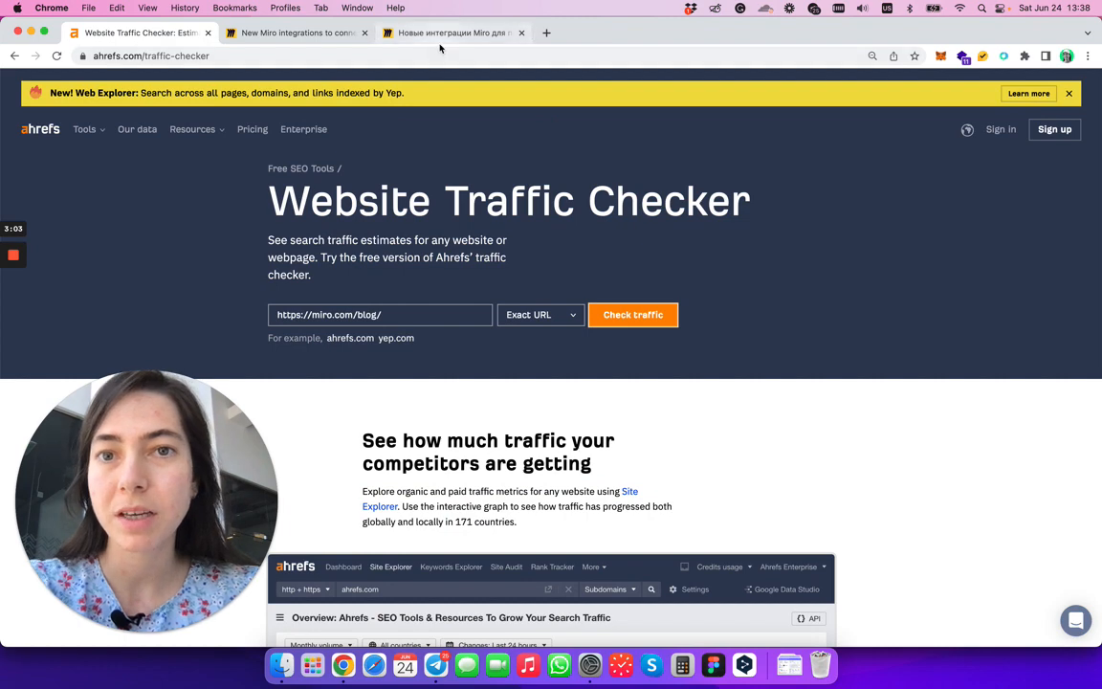
- Switch to the ru-preview Glocal integrations article and scroll through it
click(450, 32)
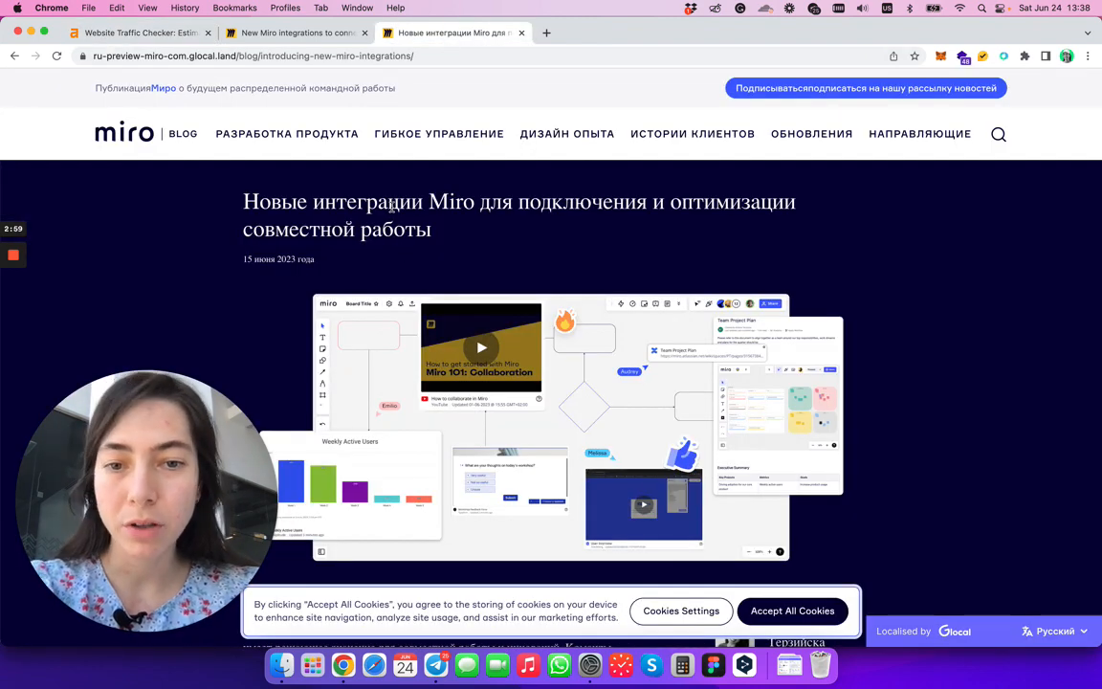
scroll(down, 3)
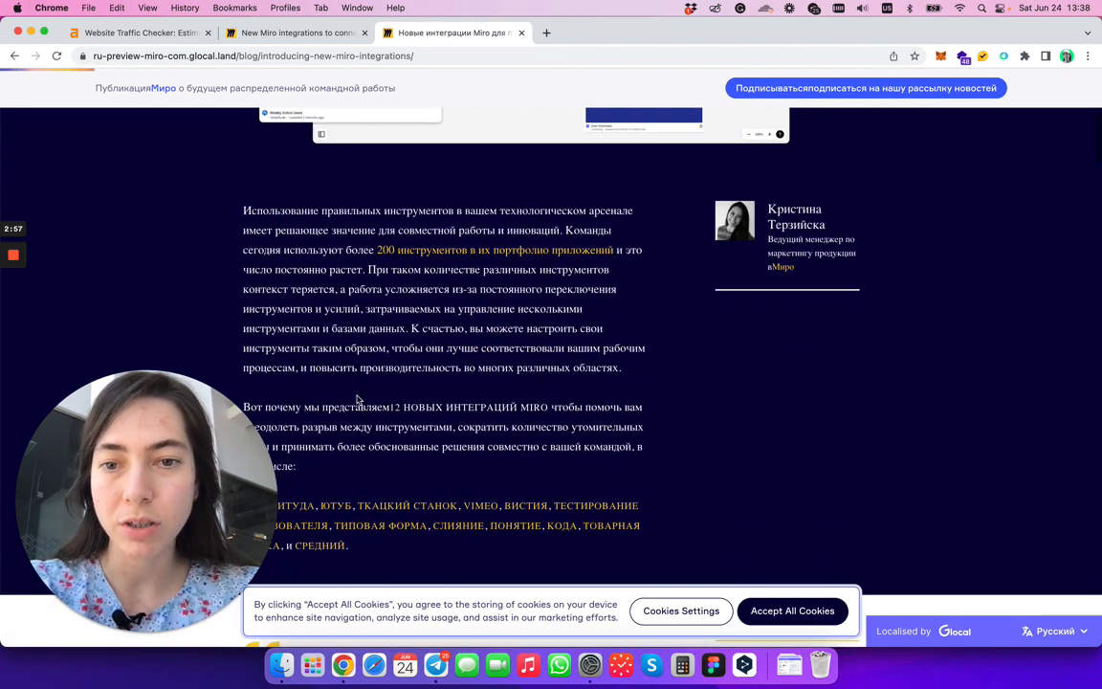
scroll(up, 3)
text(es)
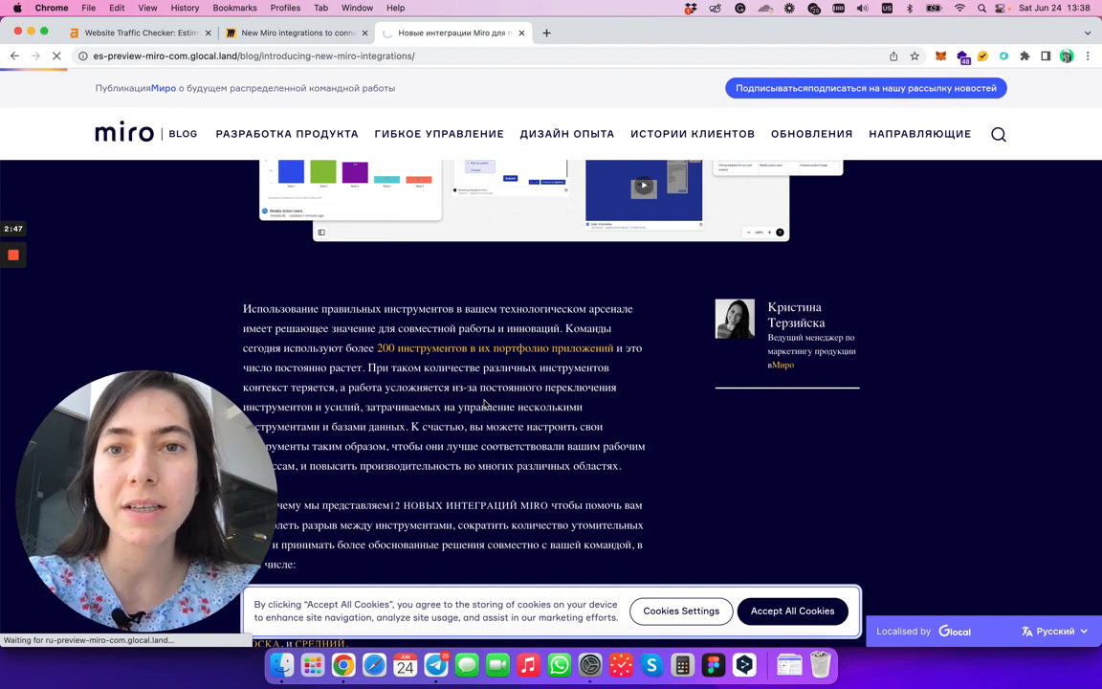
- Scroll the es-preview article, play the embedded integration video, and continue to 'Lea también'
scroll(down, 3)
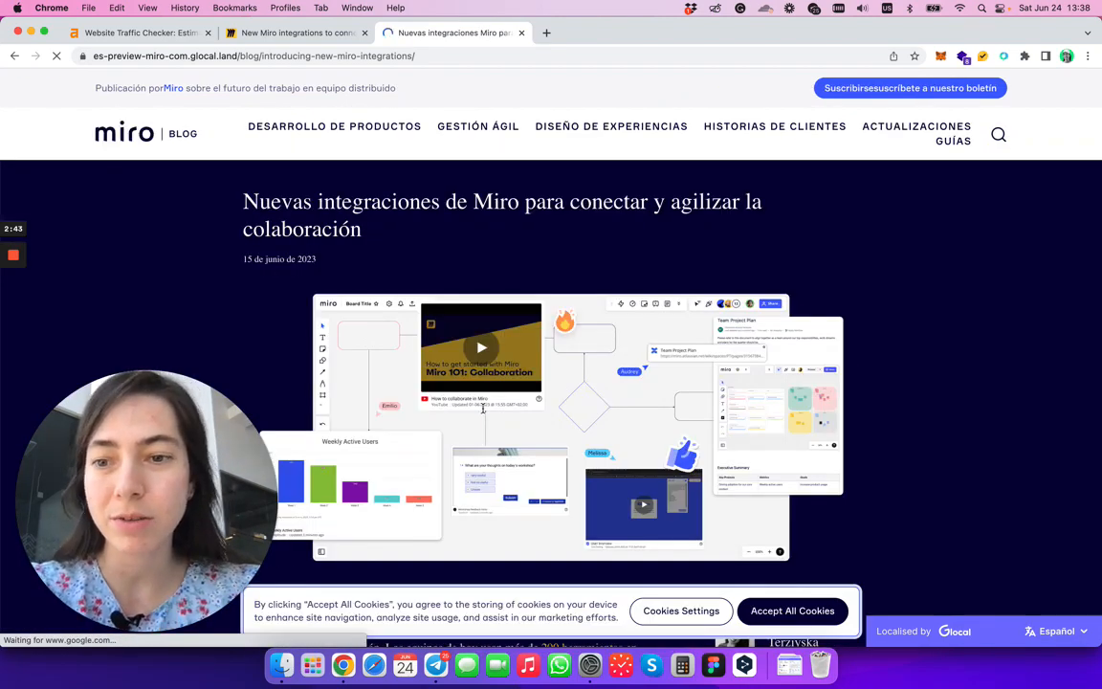
scroll(down, 3)
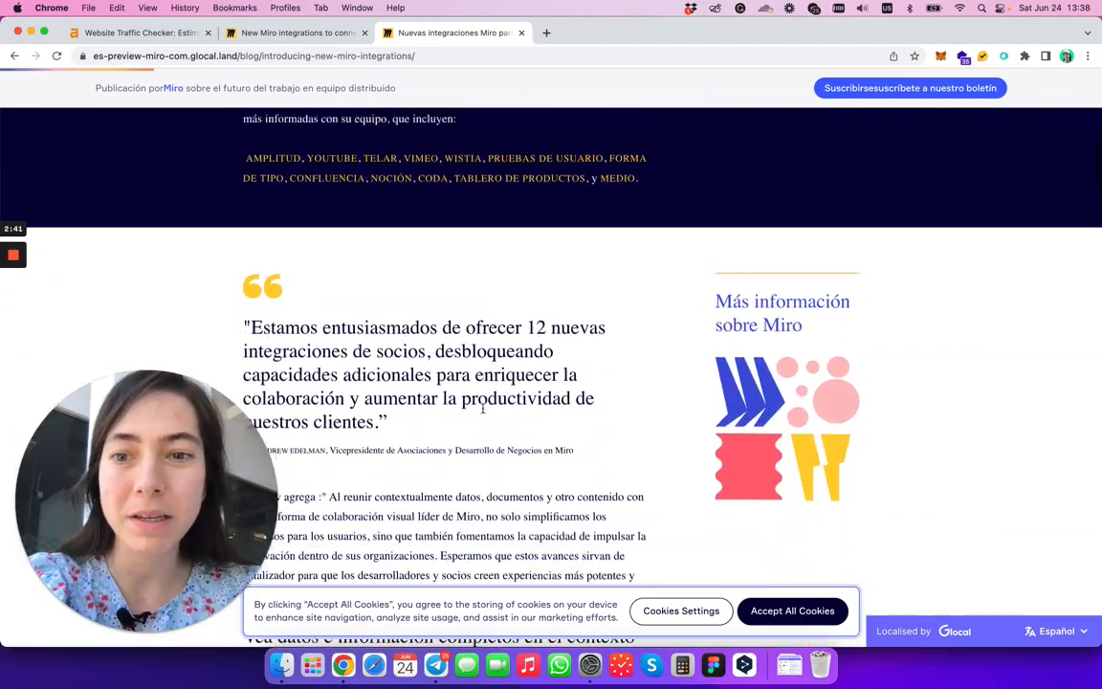
scroll(down, 3)
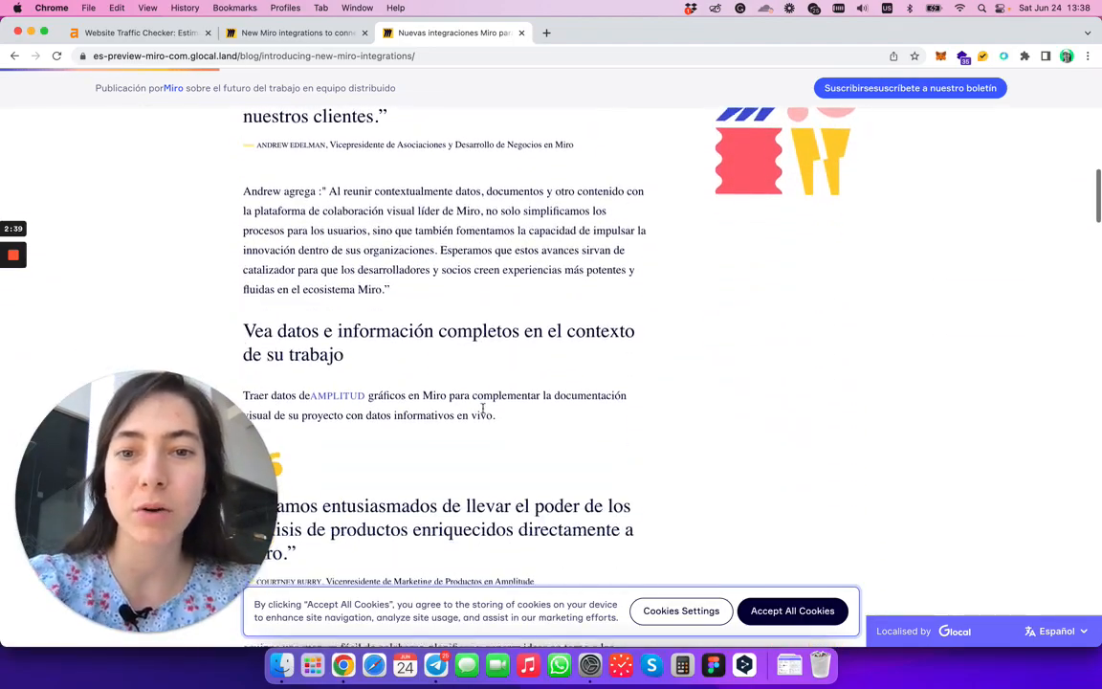
scroll(down, 3)
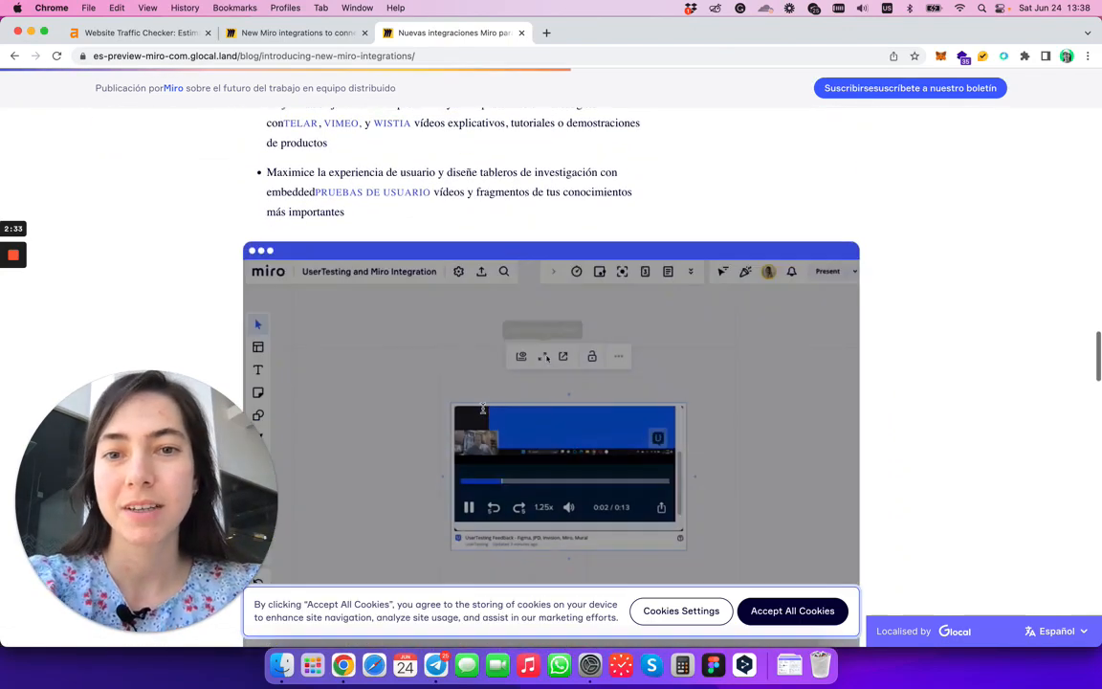
scroll(down, 3)
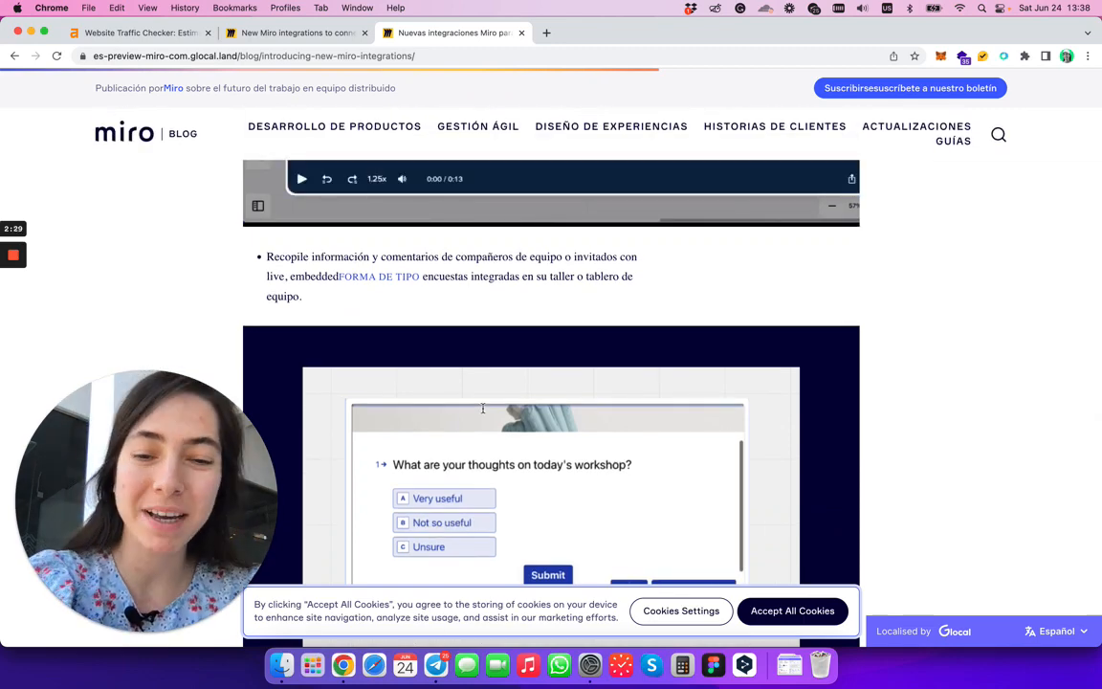
click(301, 179)
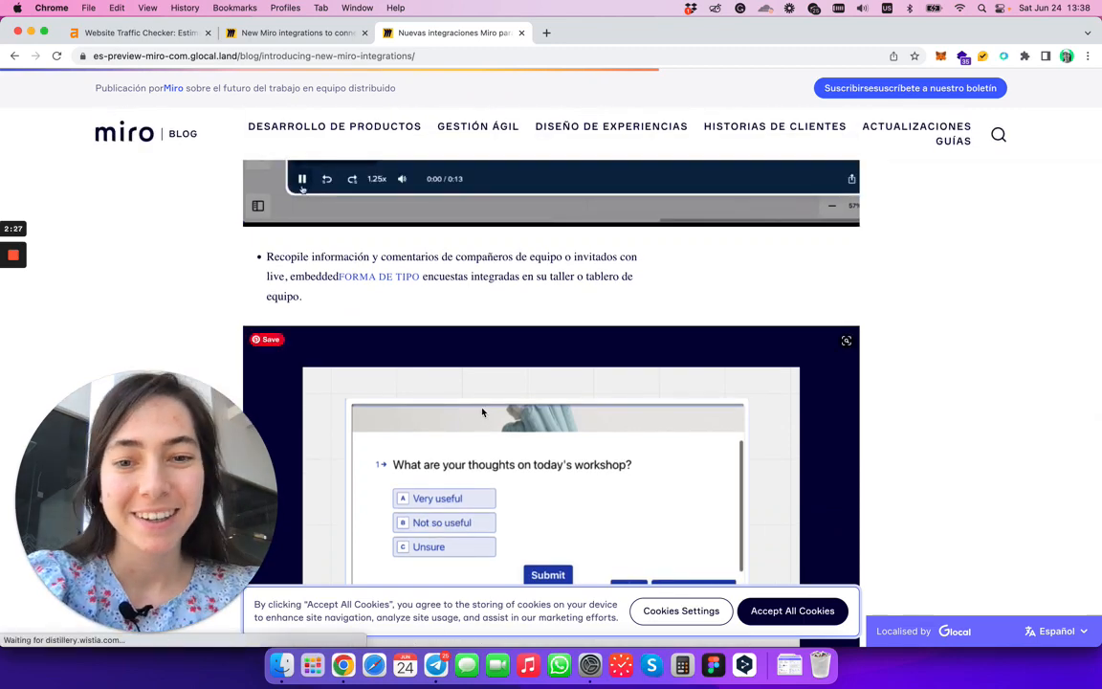
scroll(up, 3)
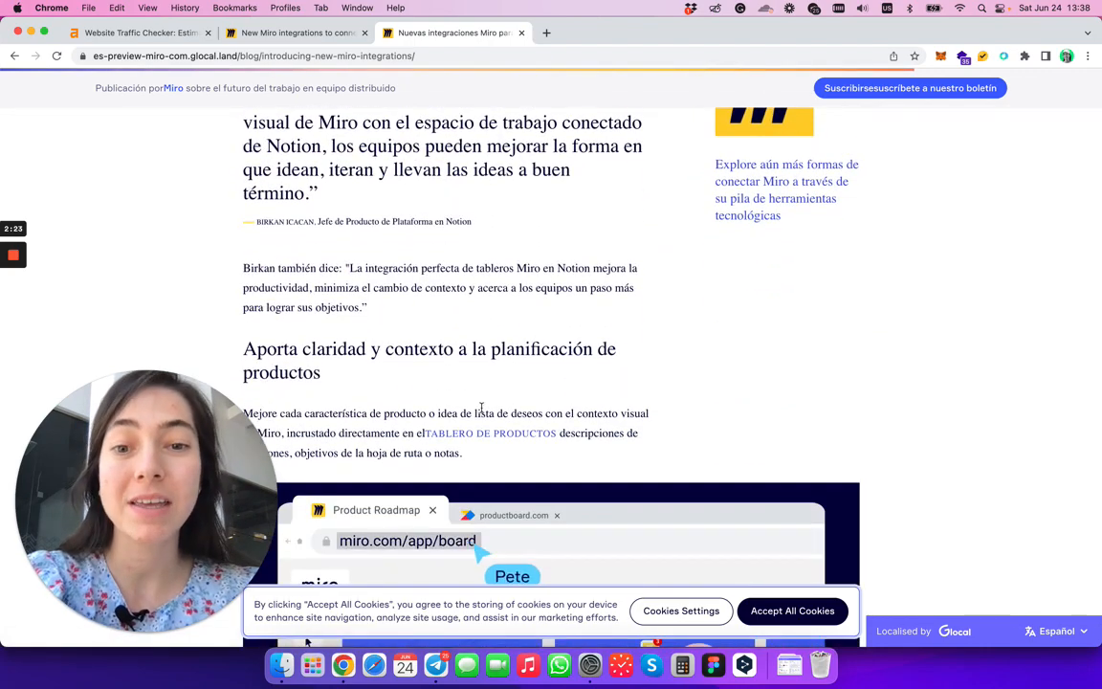
scroll(down, 3)
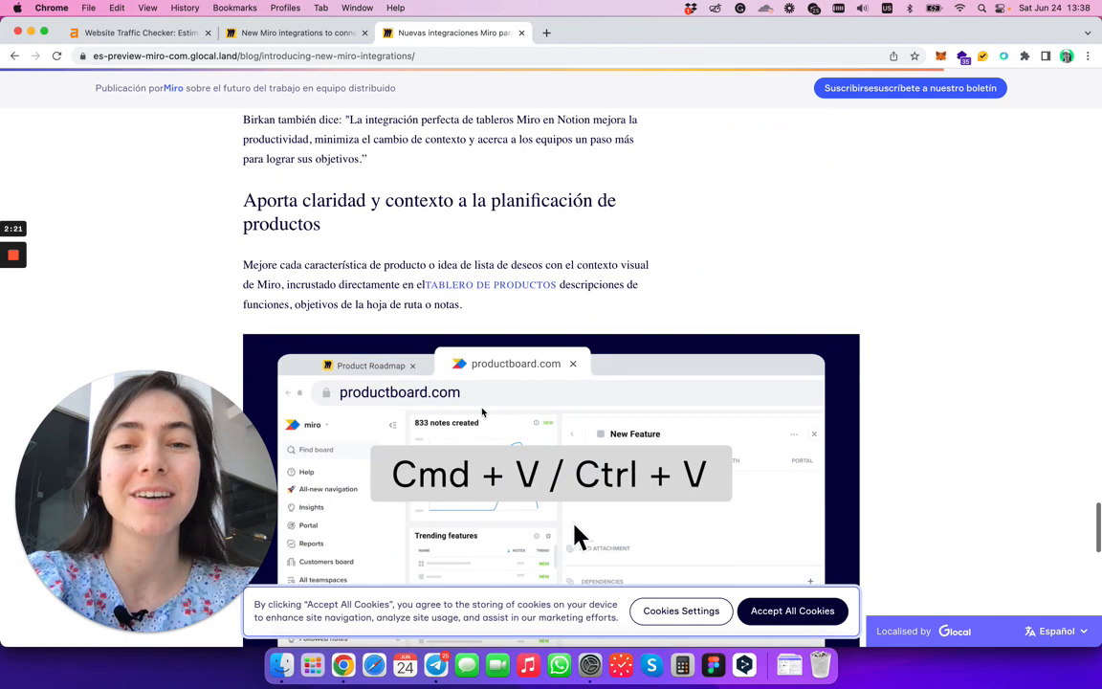
scroll(down, 3)
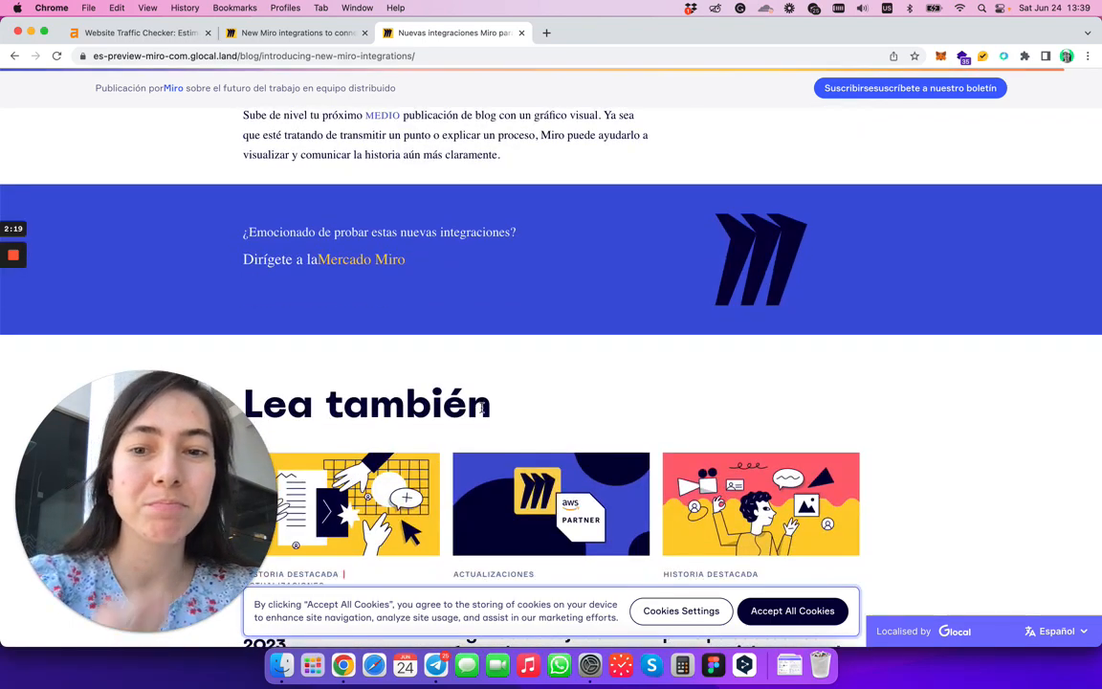
mouse_move(496, 340)
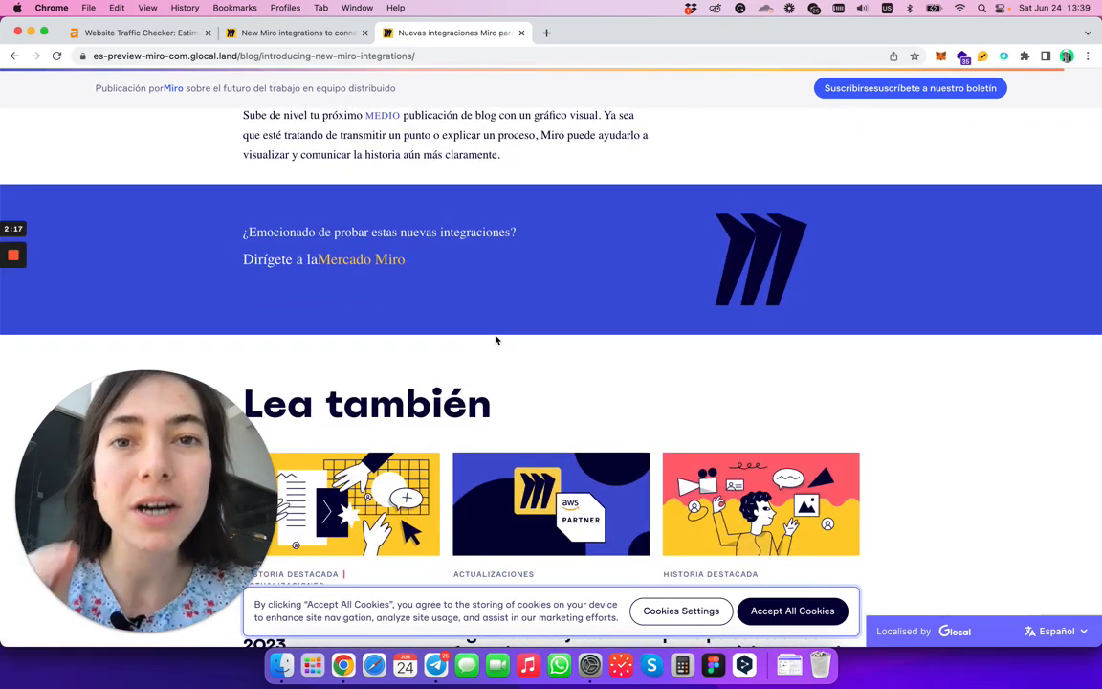